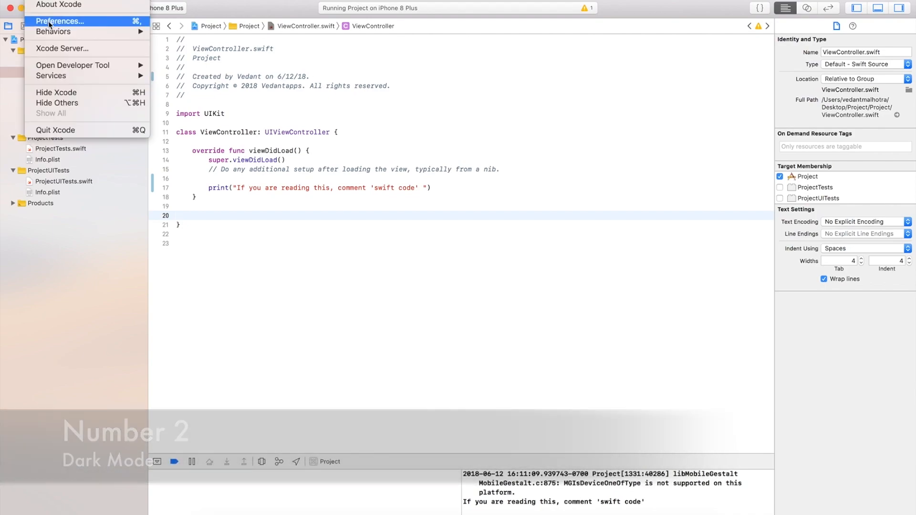
- Choose the Default (Dark) theme in Fonts & Colors preferences and dismiss Preferences
left_click(59, 21)
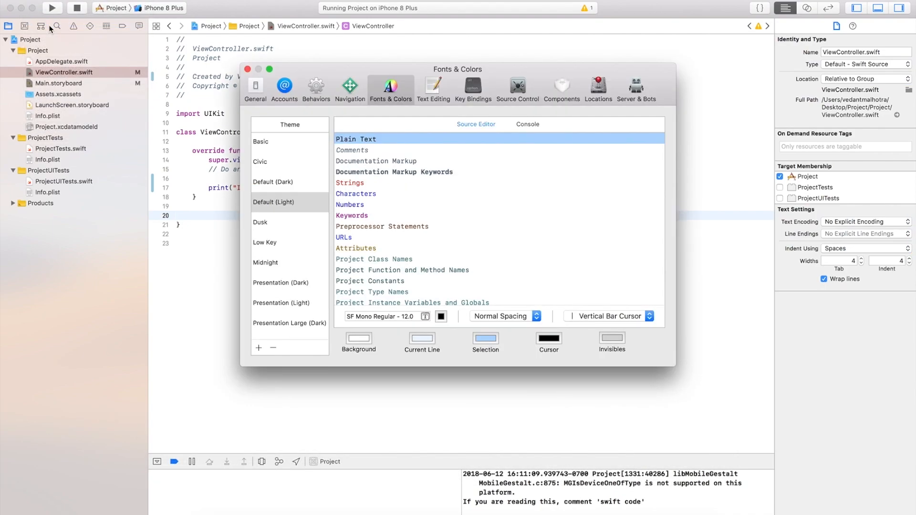
mouse_move(57, 26)
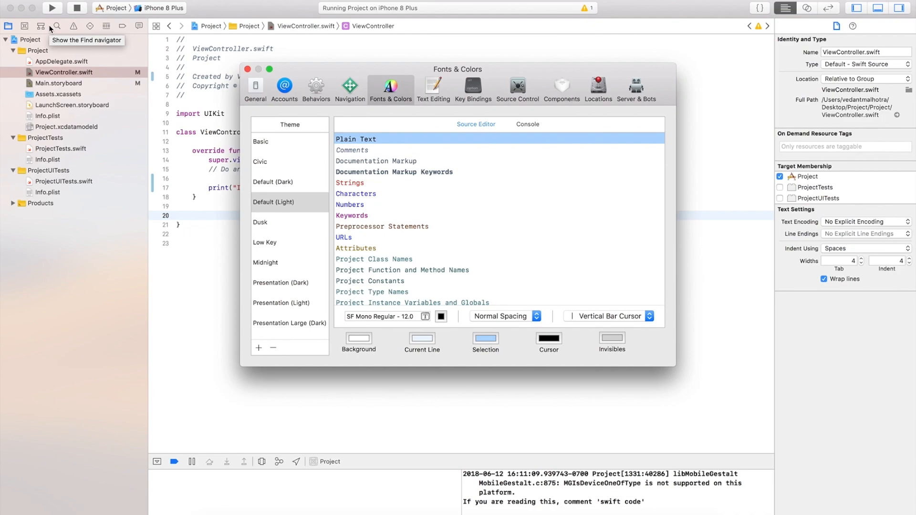
mouse_move(293, 193)
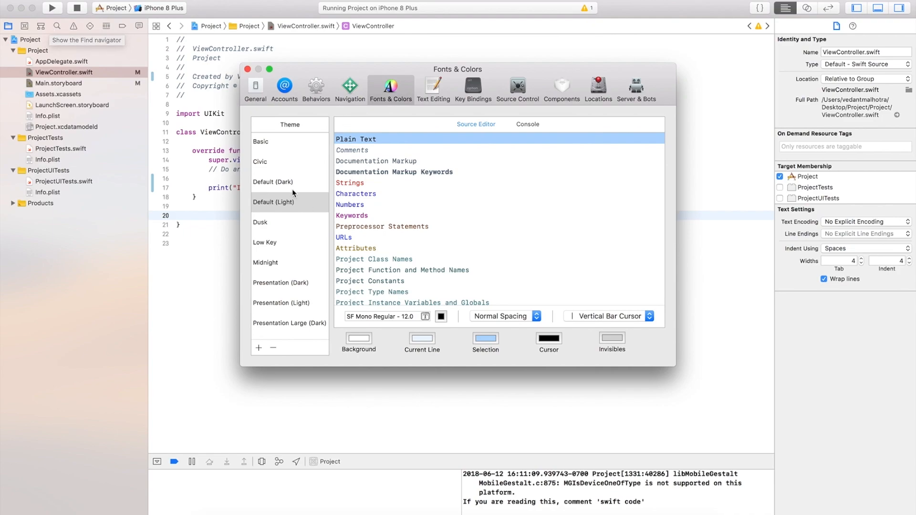
left_click(273, 182)
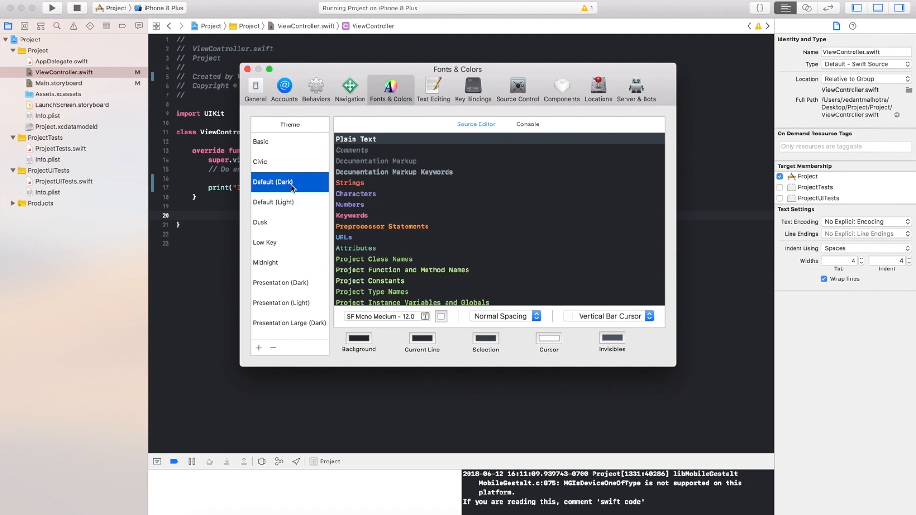
left_click(247, 69)
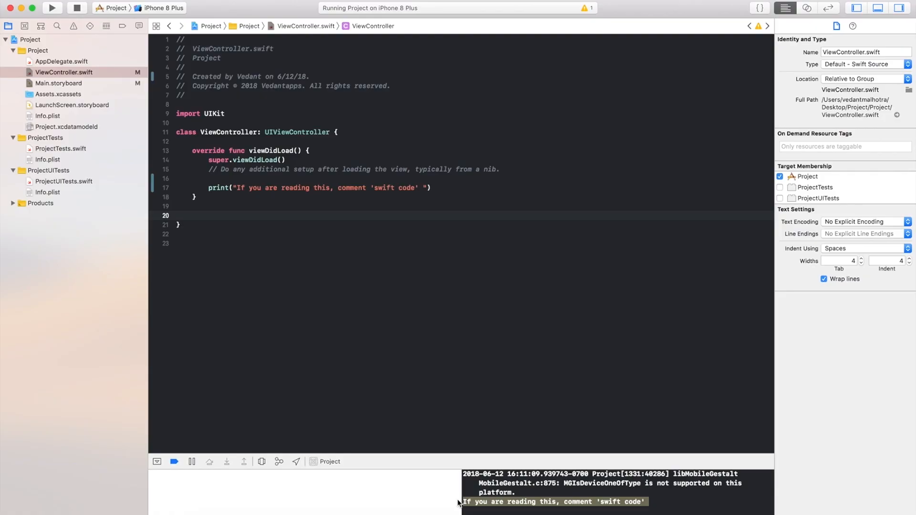
mouse_move(341, 403)
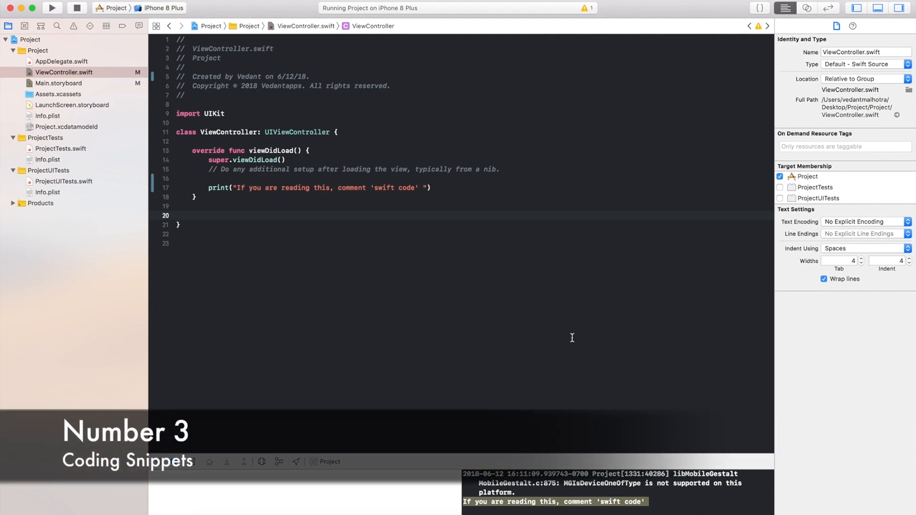
- Insert a Swift Var Declaration snippet on line 12 filled in as var macbook = "pro"
left_click(344, 243)
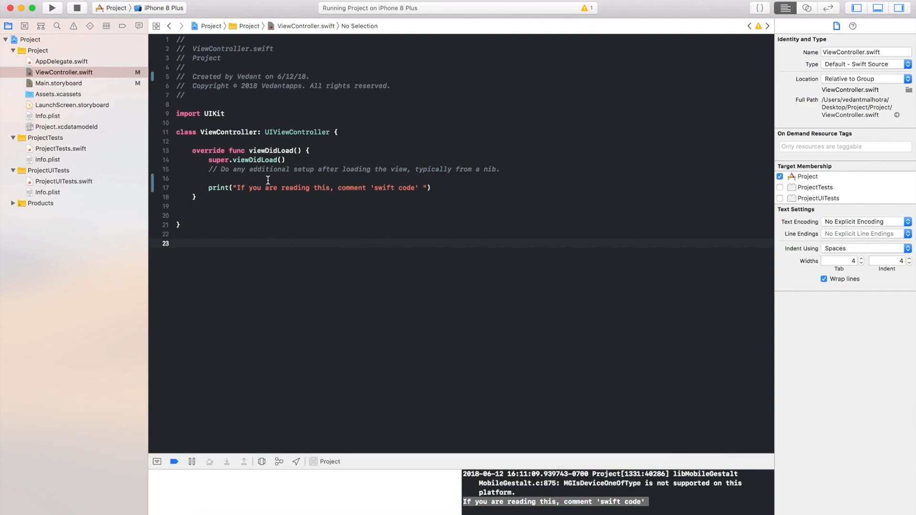
left_click(215, 141)
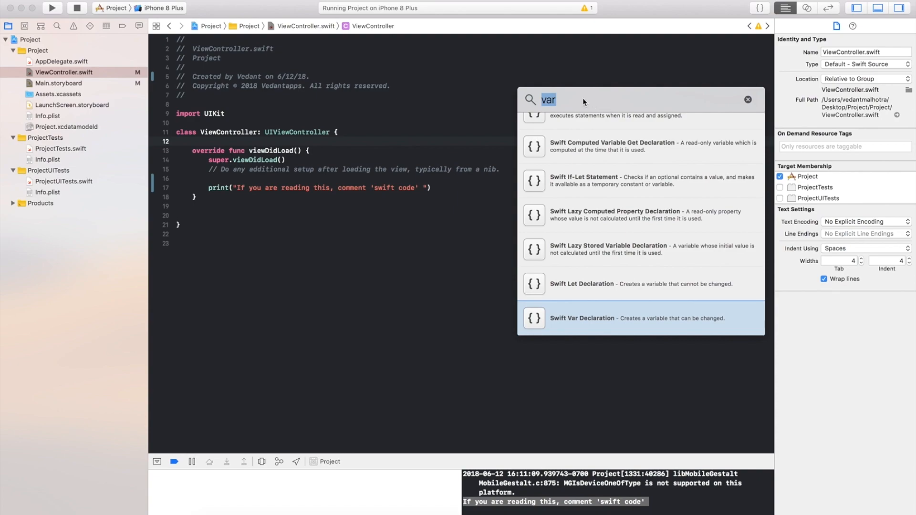
mouse_move(765, 11)
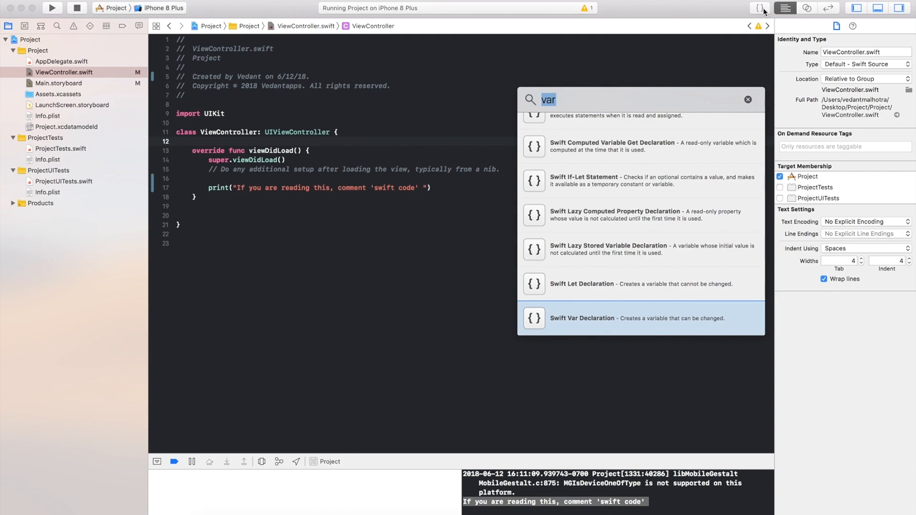
mouse_move(762, 7)
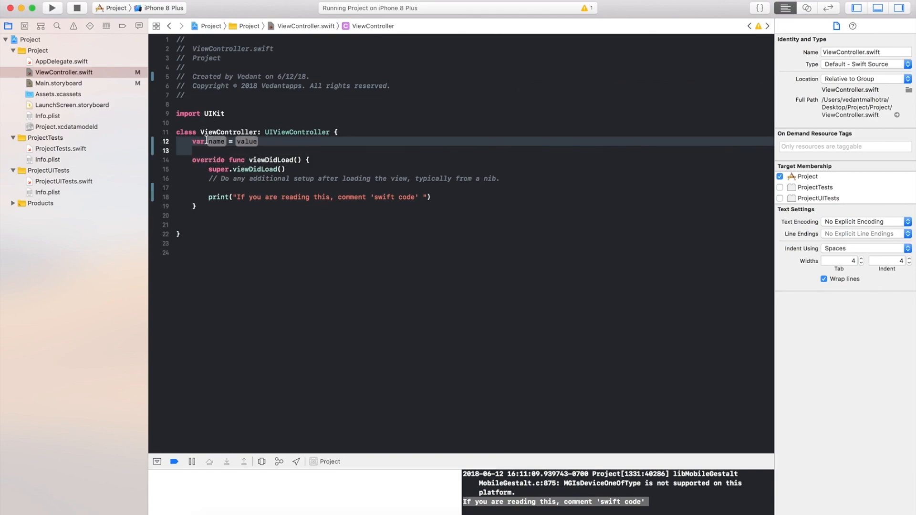
double_click(216, 141)
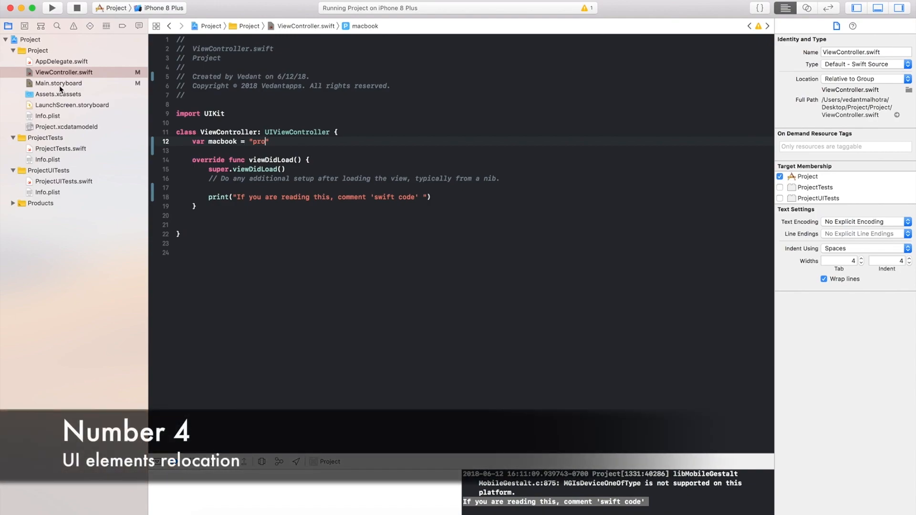
- Drag a Button from the Object Library under the "Press the button:" label in Main.storyboard
left_click(57, 83)
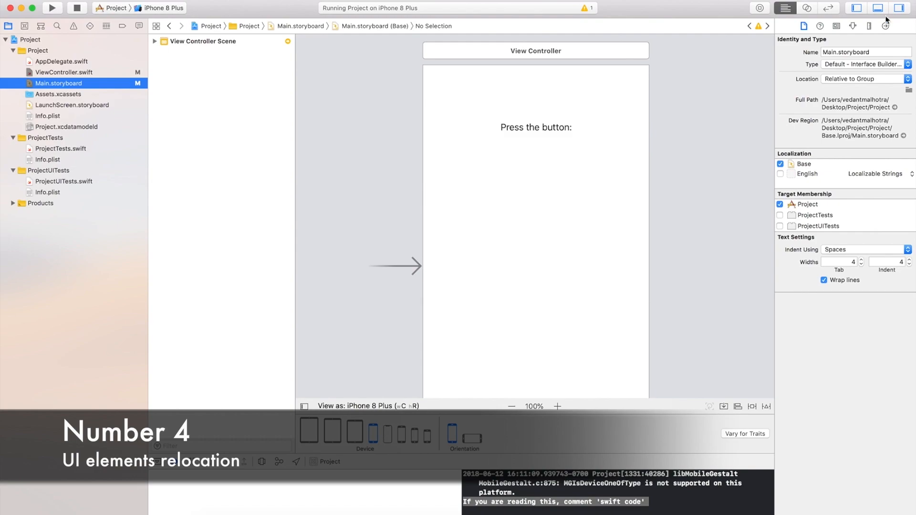
left_click(836, 26)
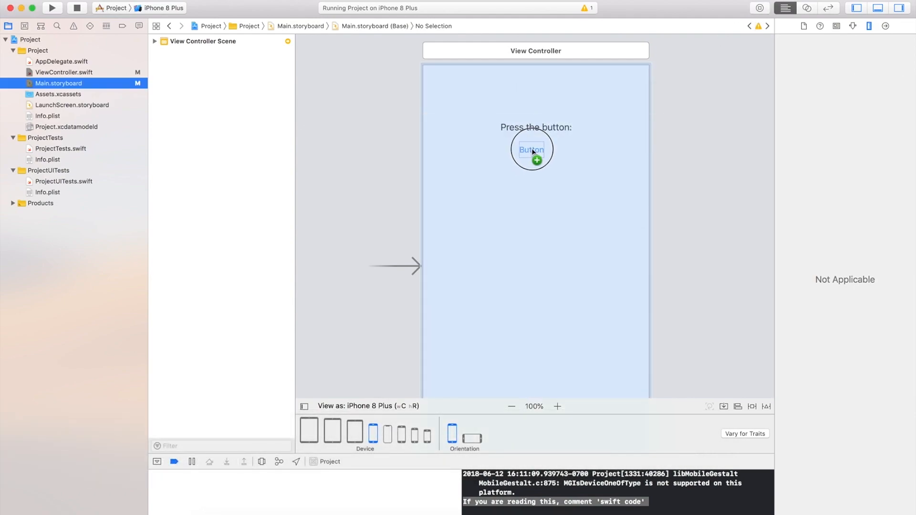
left_click(531, 149)
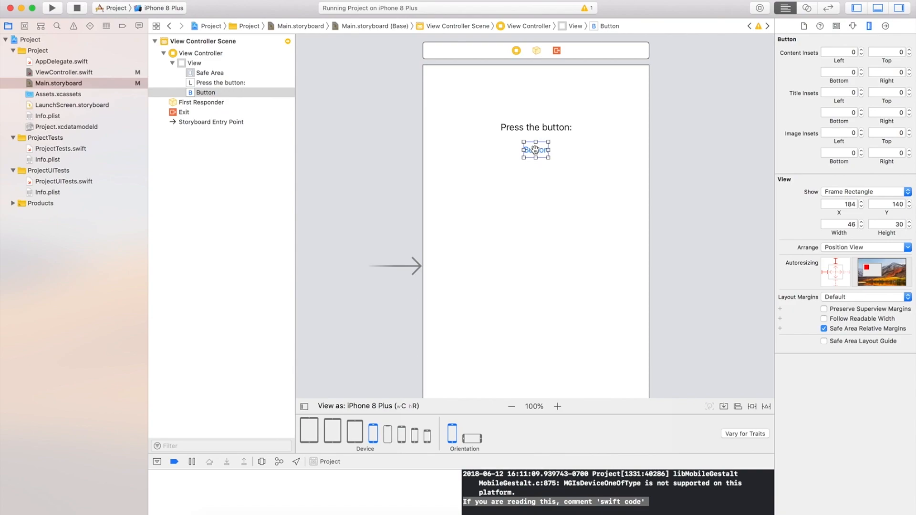
mouse_move(385, 159)
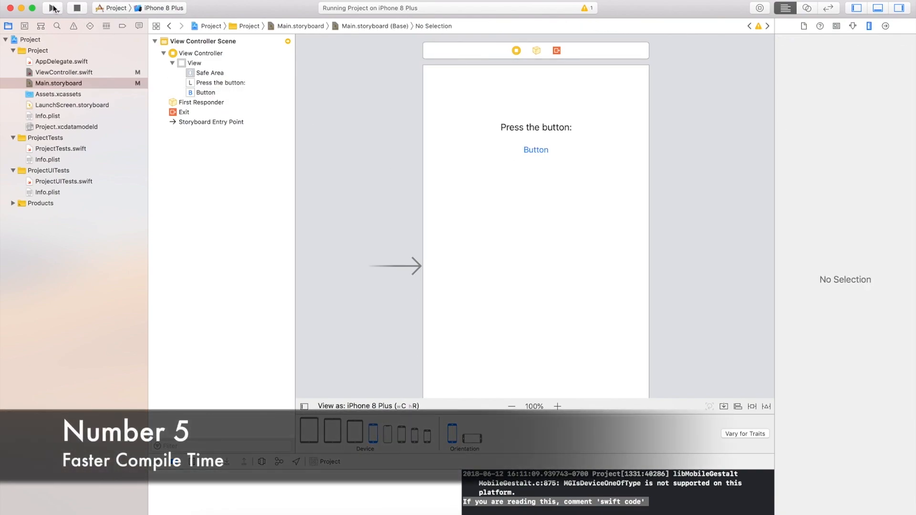
- Run the app again, stopping the running instance so the console reprints 'swift code'
left_click(76, 8)
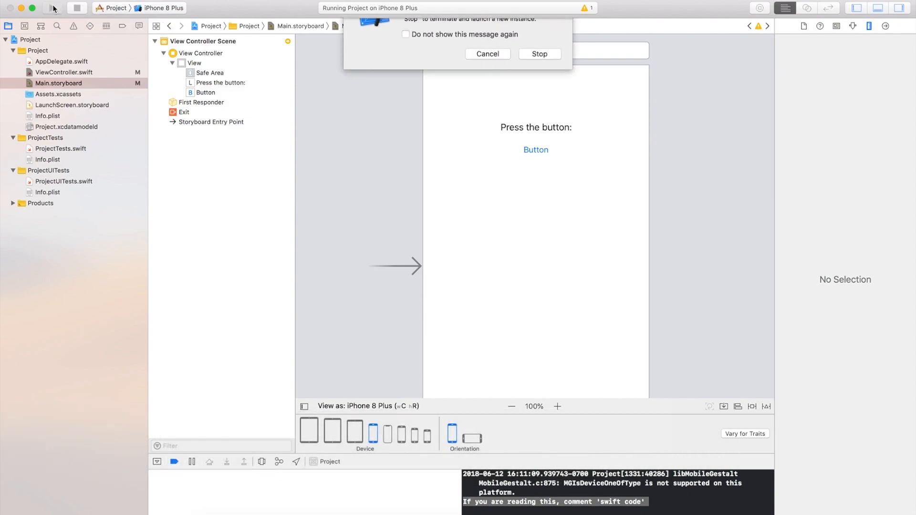
left_click(538, 54)
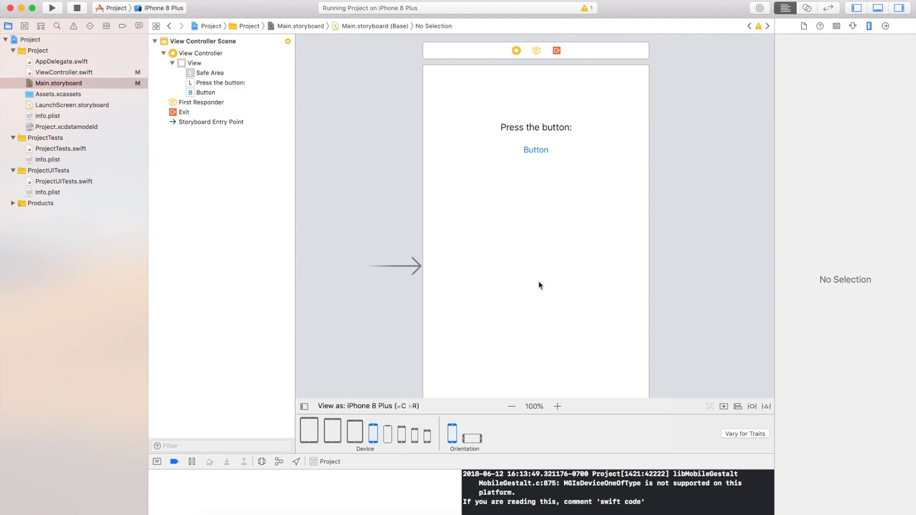
- Discard the recorded change on line 12, removing var macbook = "pro" from ViewController
left_click(64, 72)
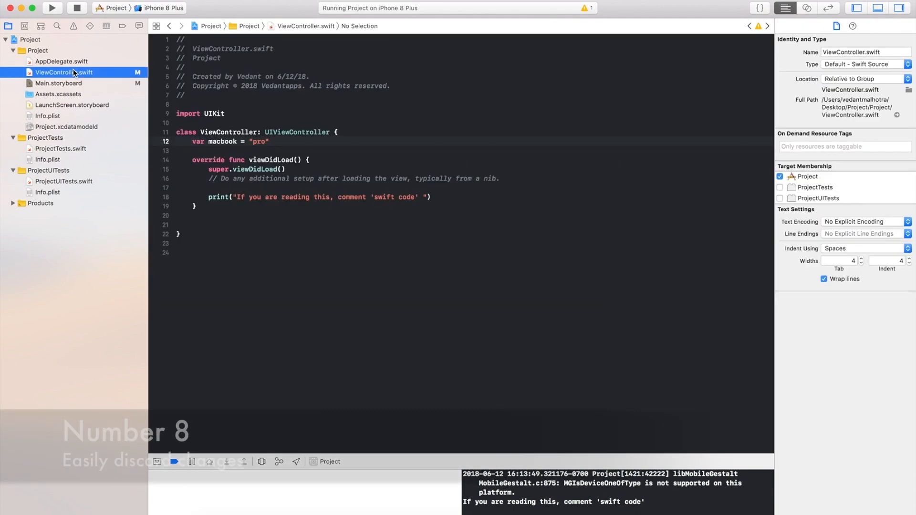
left_click(222, 142)
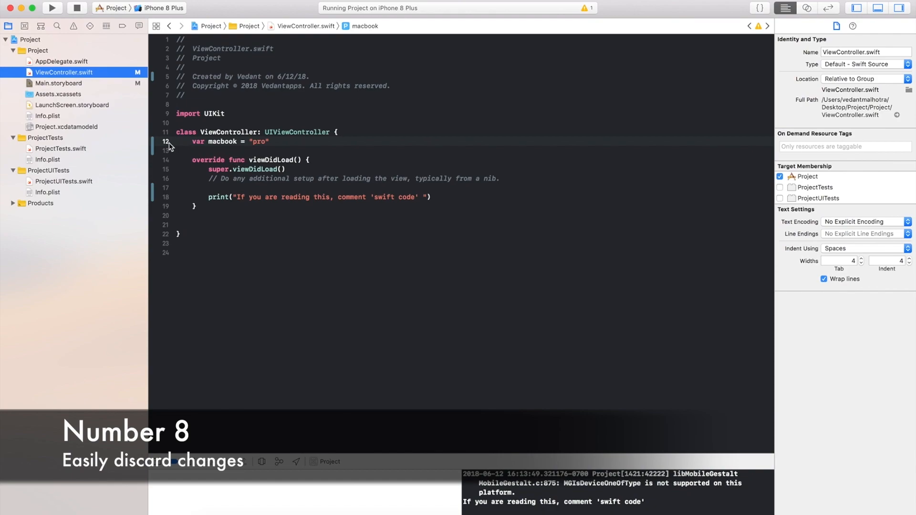
right_click(64, 72)
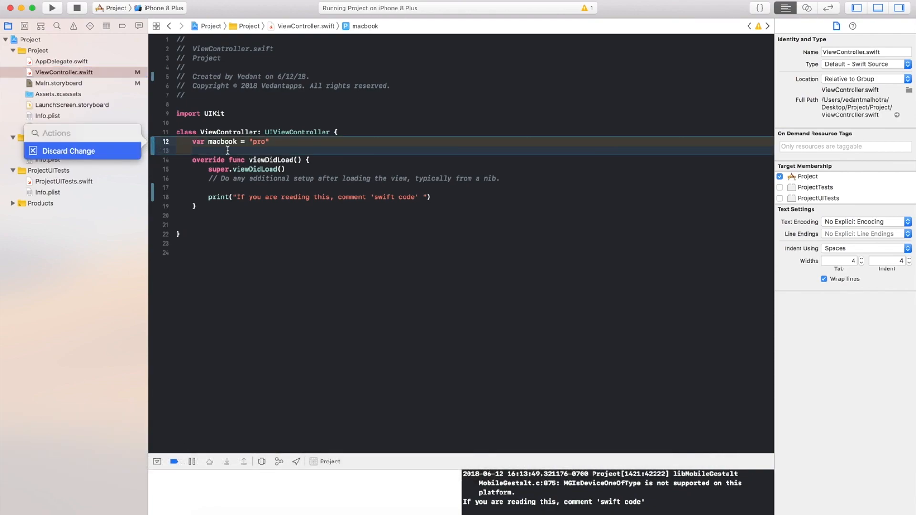
mouse_move(119, 149)
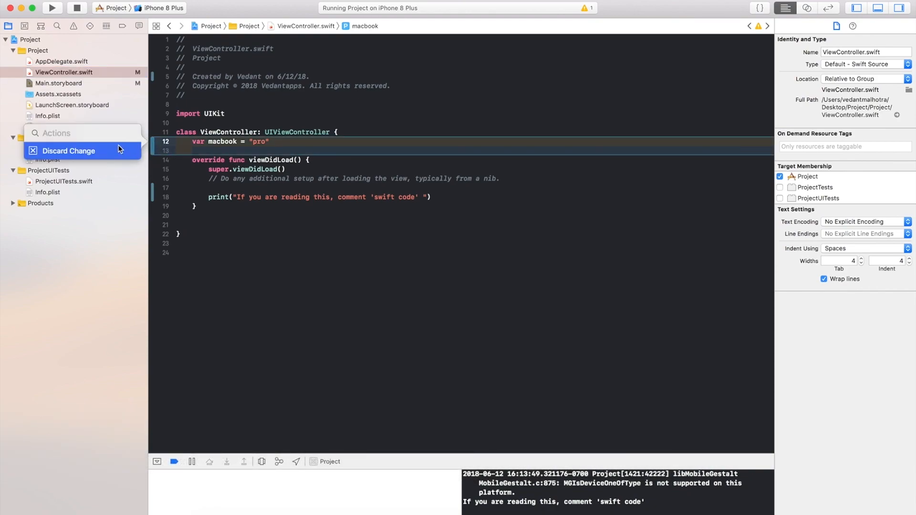
left_click(68, 151)
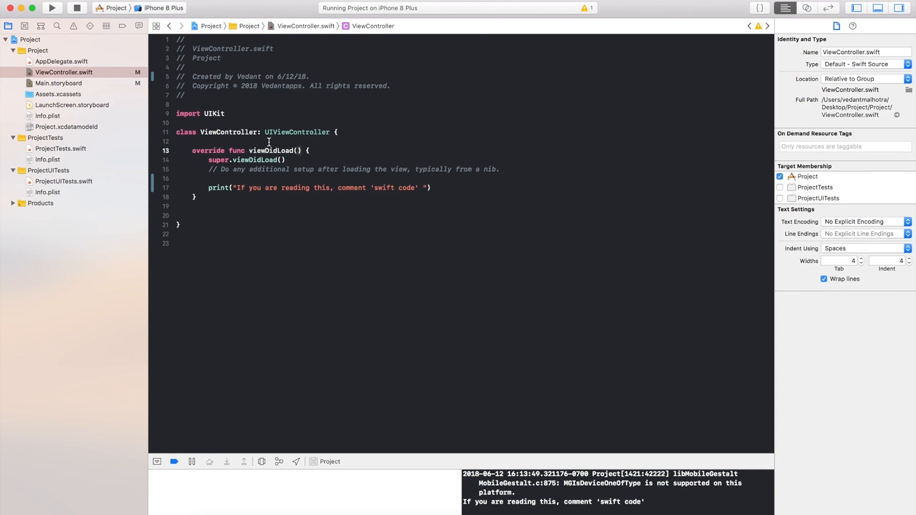
- Re-enter var macbook = "pro" and highlight the changed lines around the print statement
type("var macbook = \"pro\"")
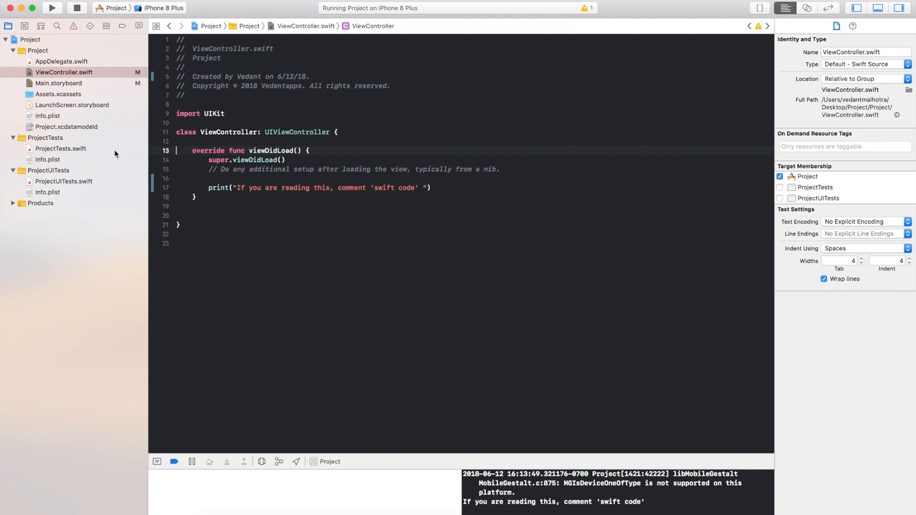
mouse_move(230, 190)
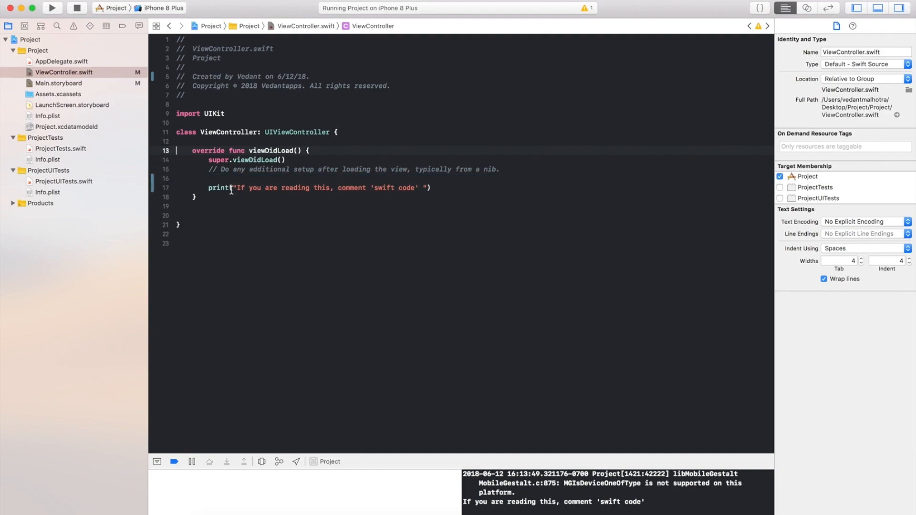
left_click(165, 188)
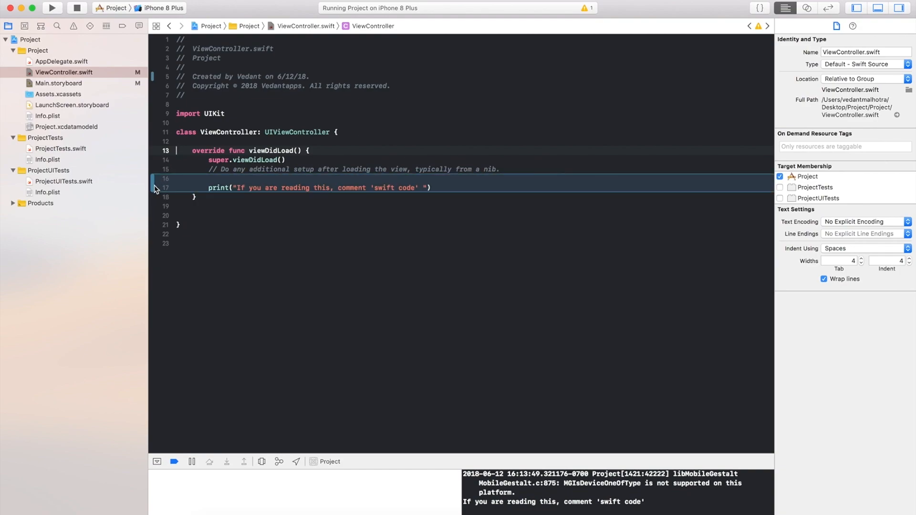
left_click(240, 244)
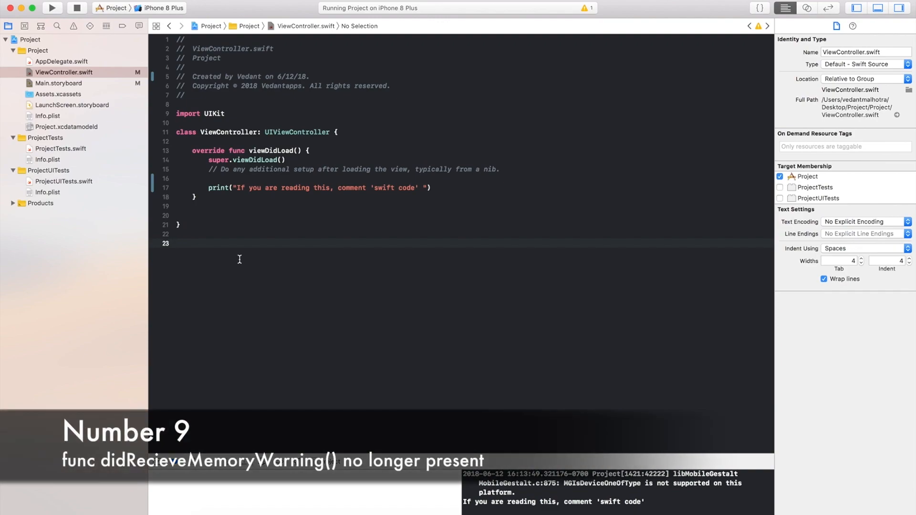
mouse_move(331, 280)
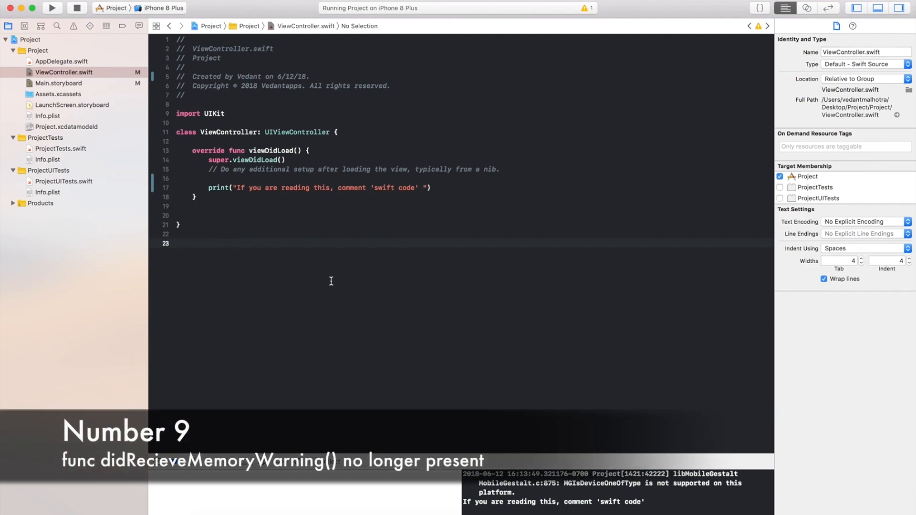
- Add the grey comment line //This is a comment! on line 23 below the ViewController class
left_click(177, 244)
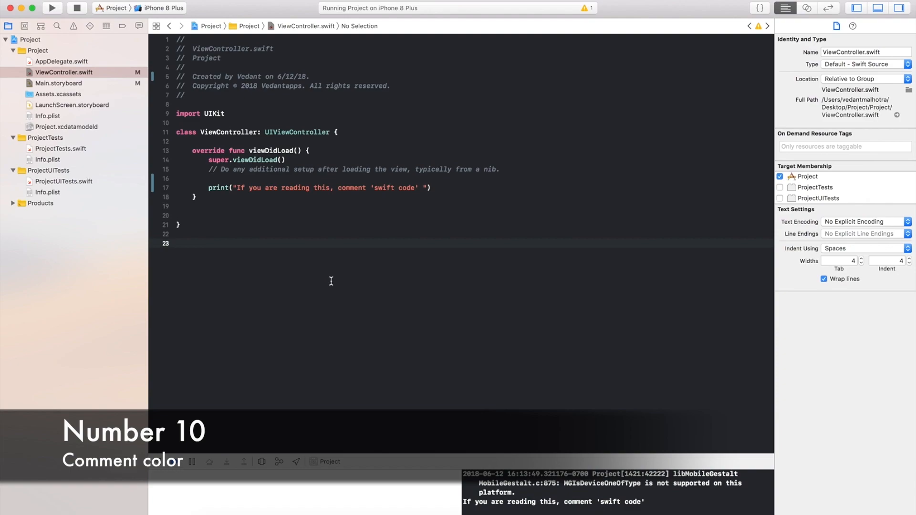
type("//This is a comment!")
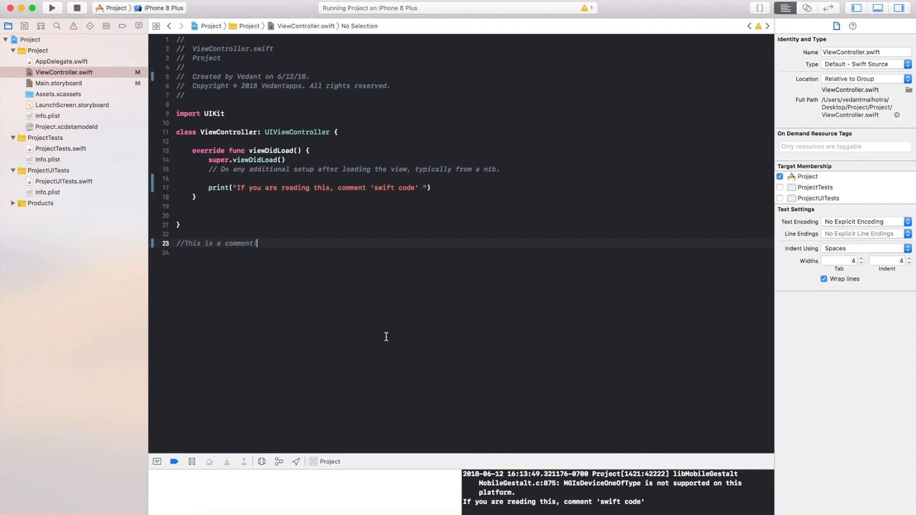
key("Return")
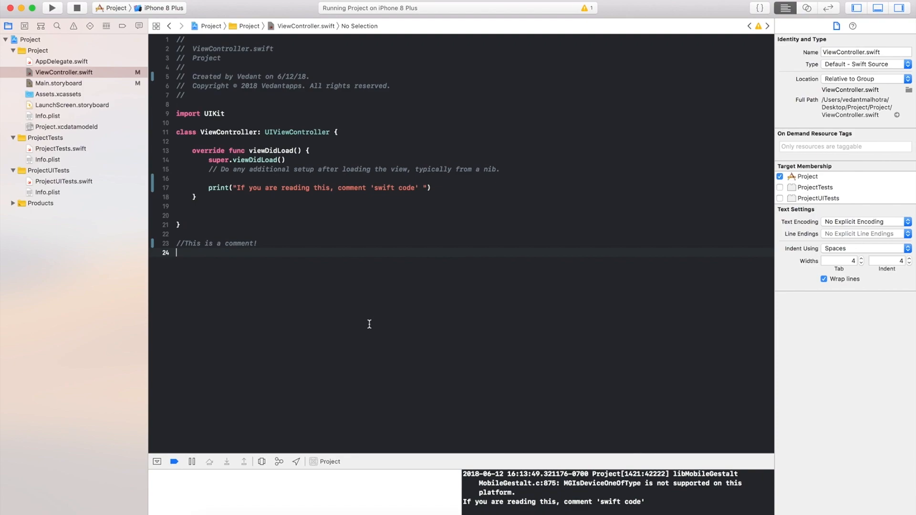
mouse_move(264, 247)
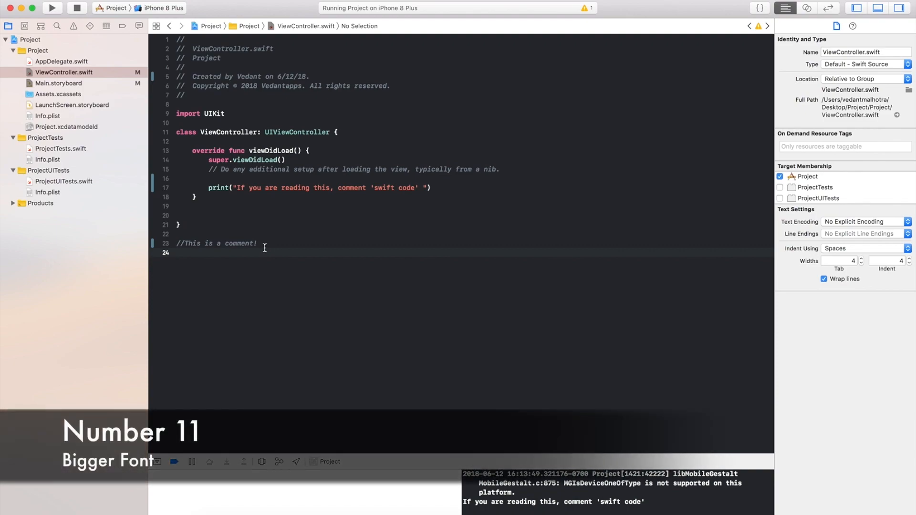
left_click(176, 252)
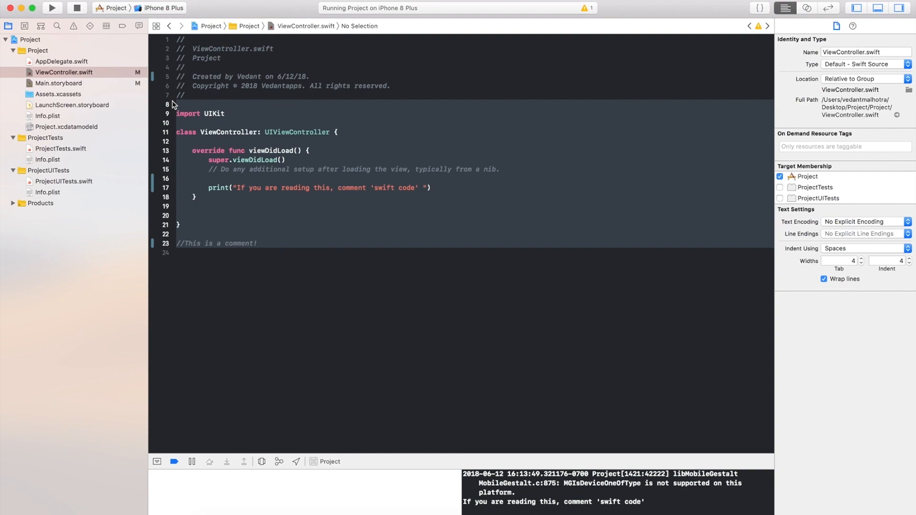
left_click(279, 169)
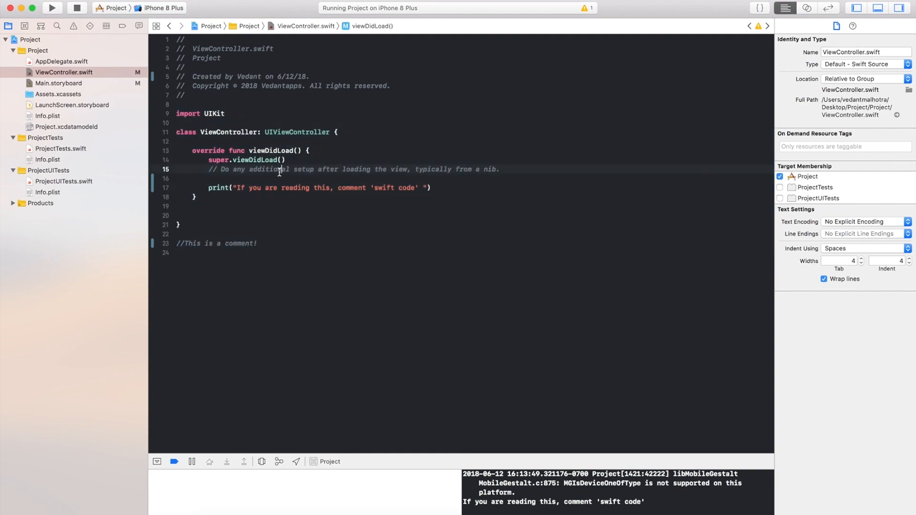
mouse_move(355, 309)
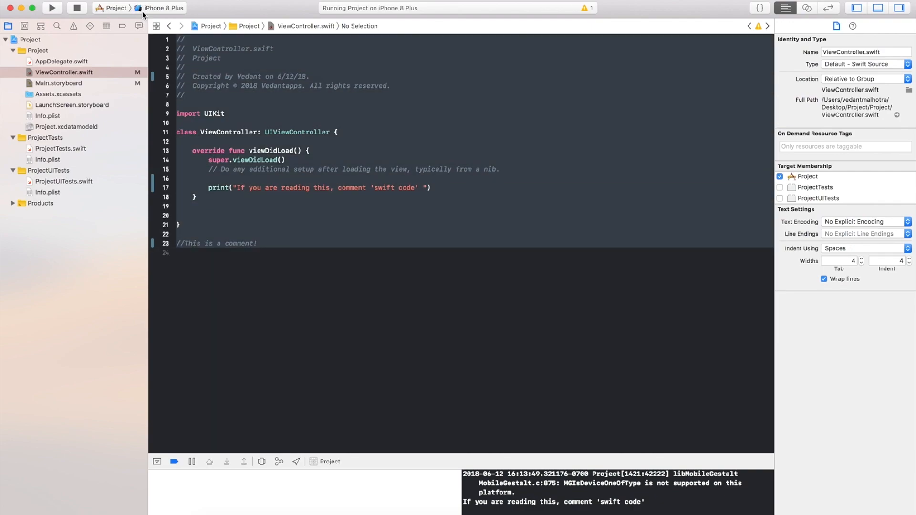
mouse_move(164, 7)
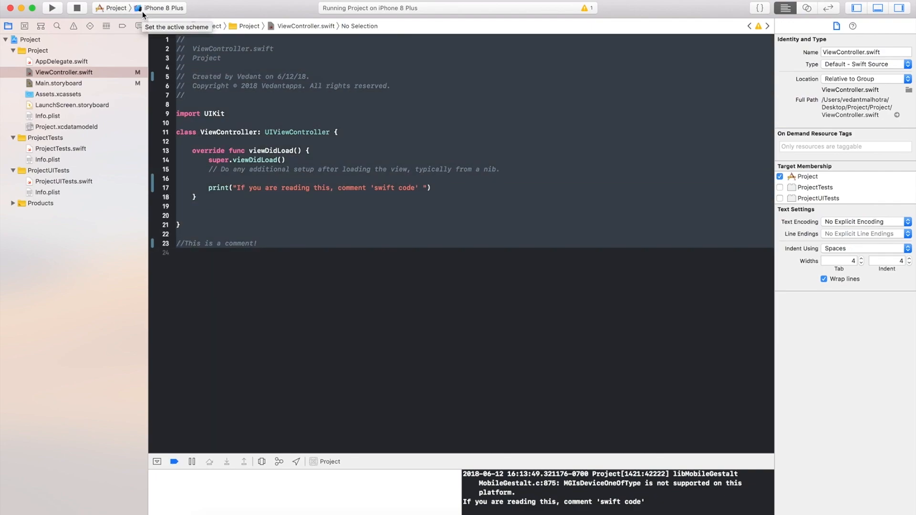